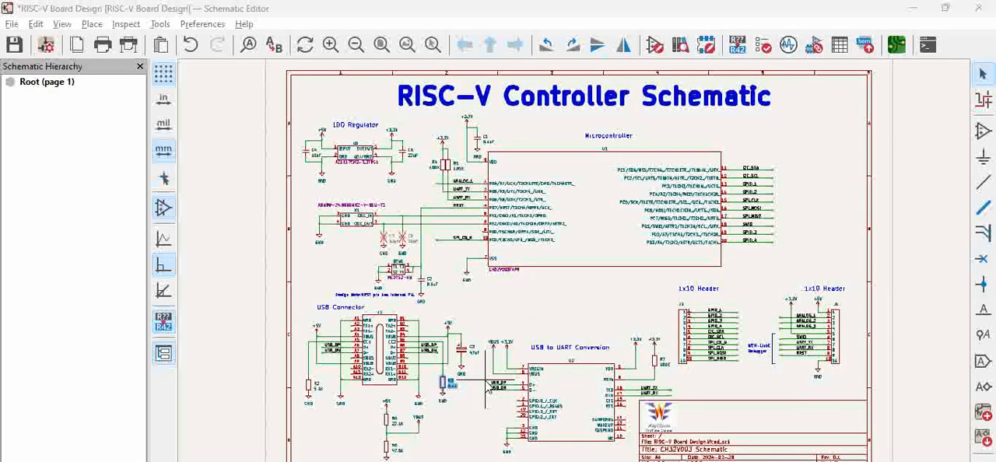
mouse_move(481, 340)
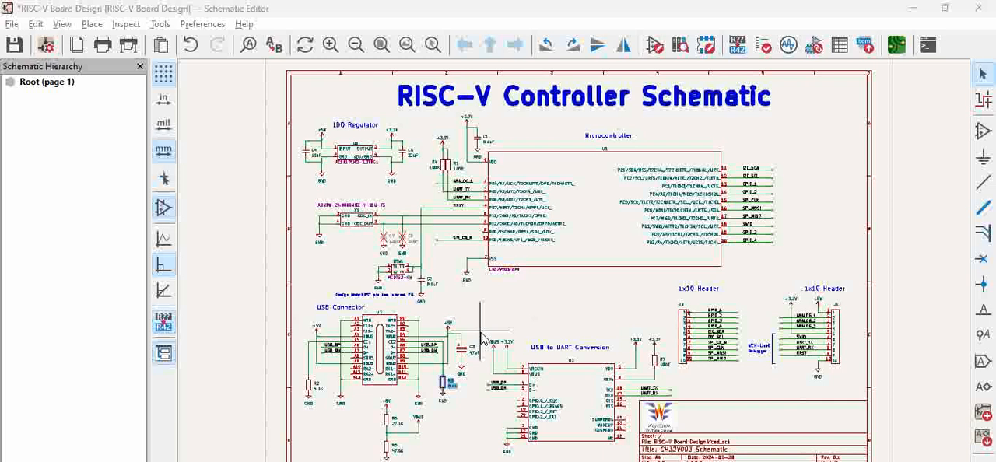
mouse_move(549, 304)
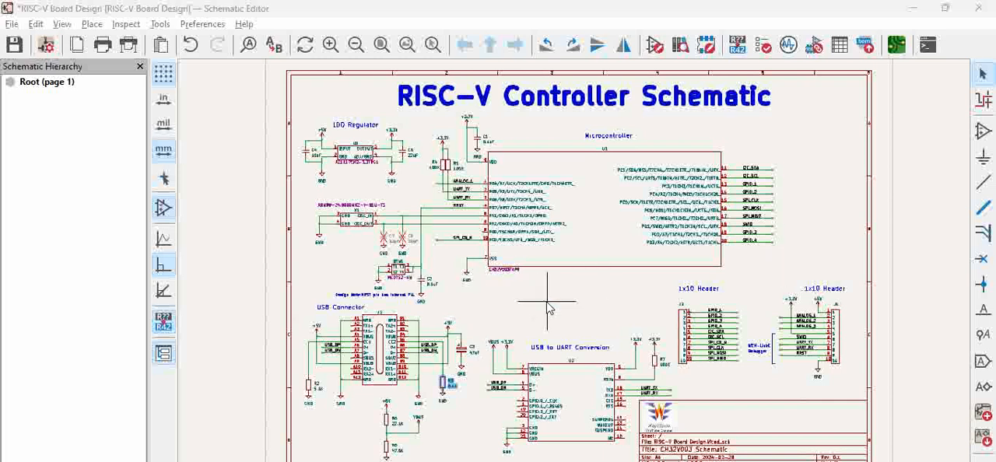
mouse_move(809, 238)
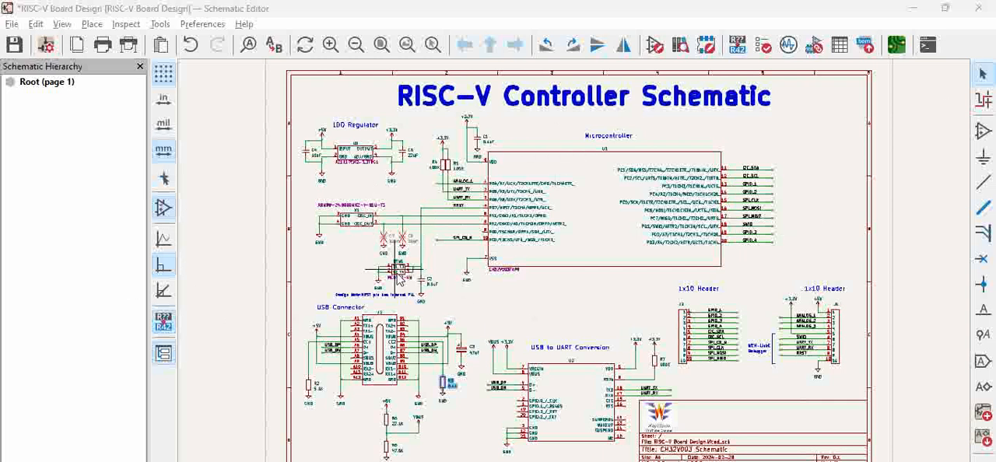
mouse_move(481, 319)
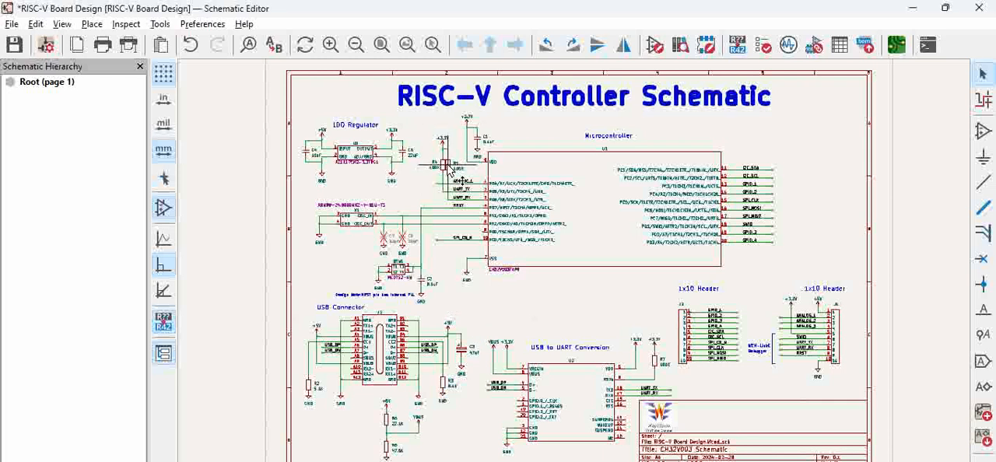
Step: Open resistor R1's properties and close them without changes
double_click(448, 163)
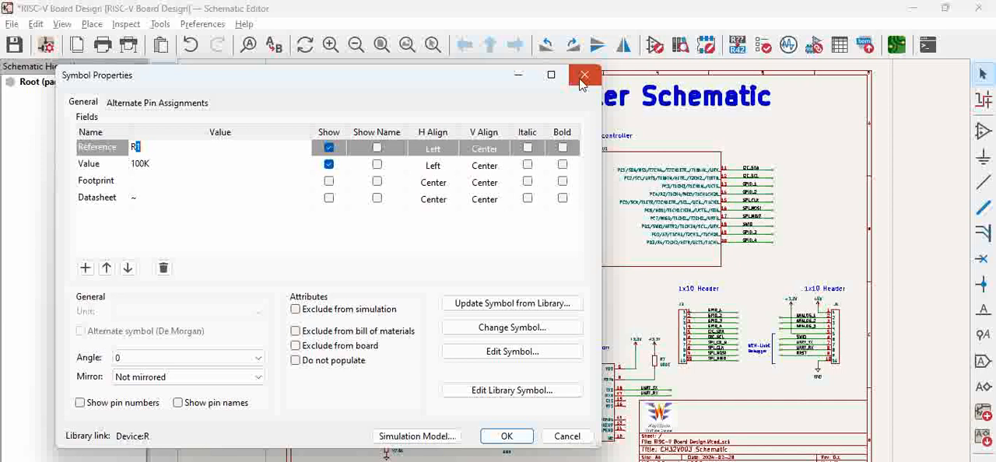
click(585, 75)
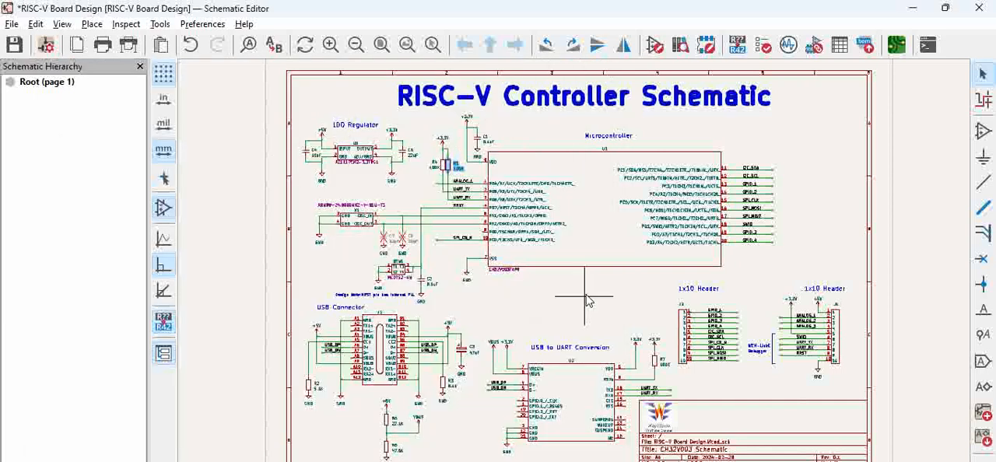
mouse_move(625, 232)
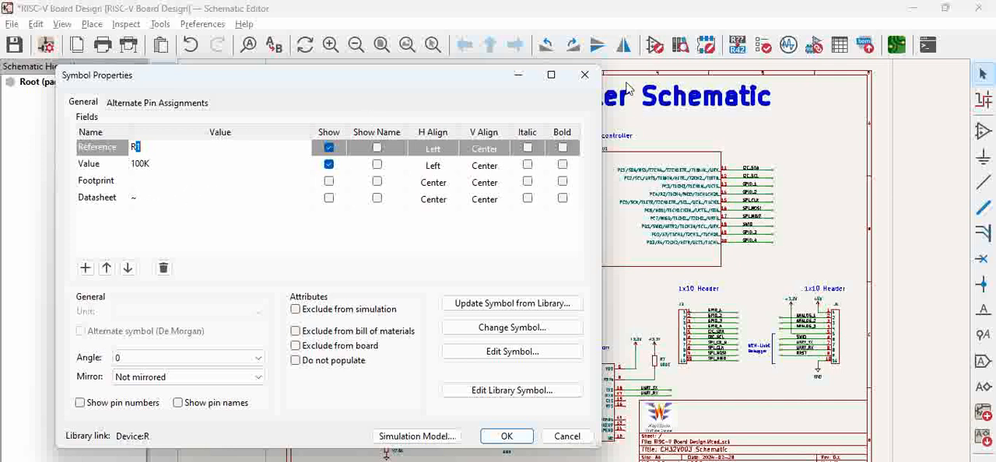
mouse_move(585, 75)
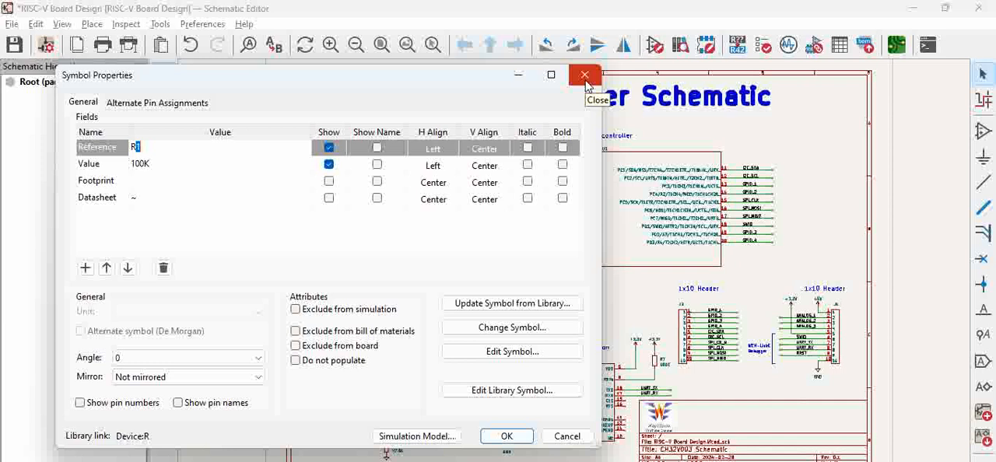
click(585, 74)
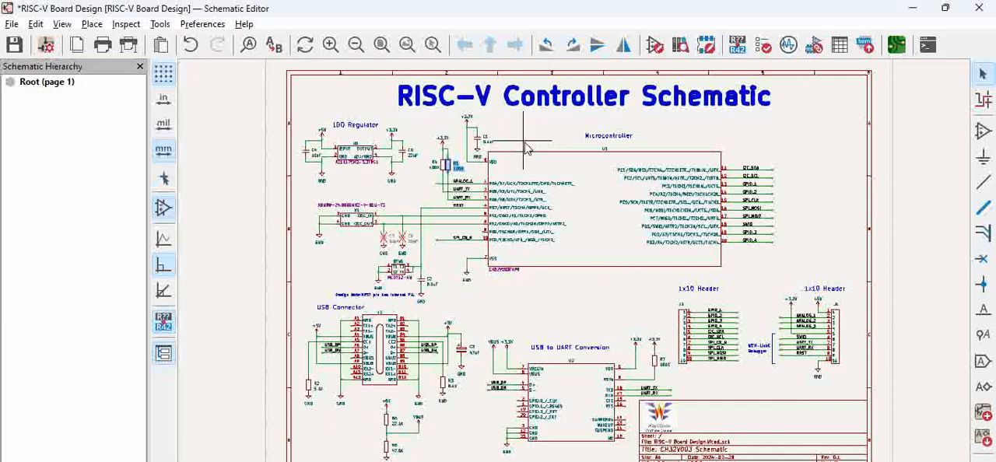
mouse_move(548, 142)
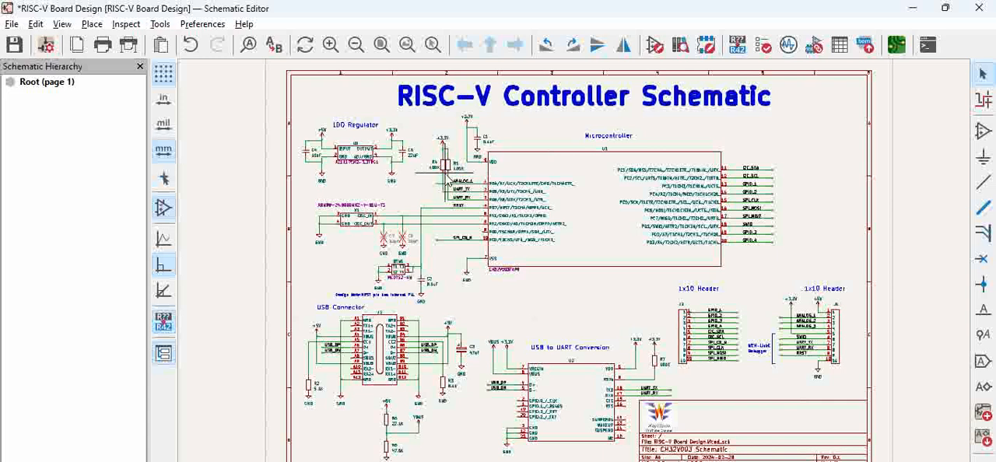
mouse_move(434, 178)
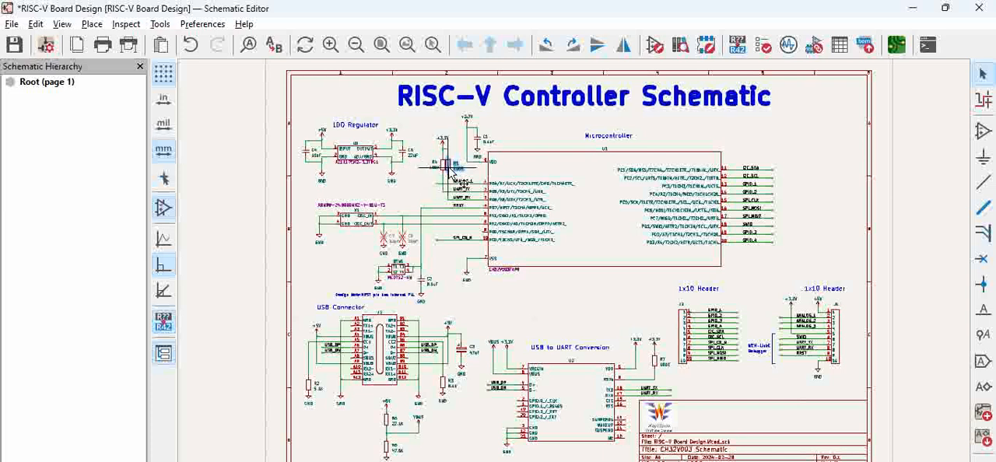
double_click(447, 163)
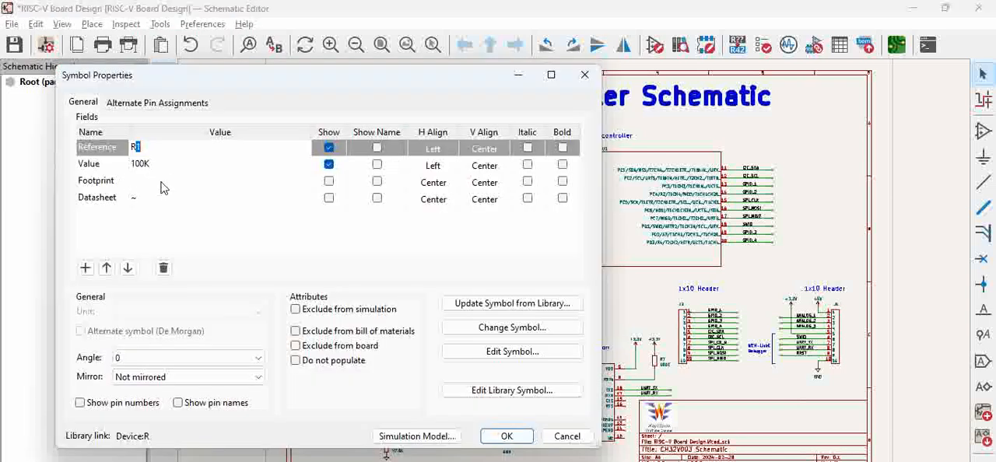
click(217, 180)
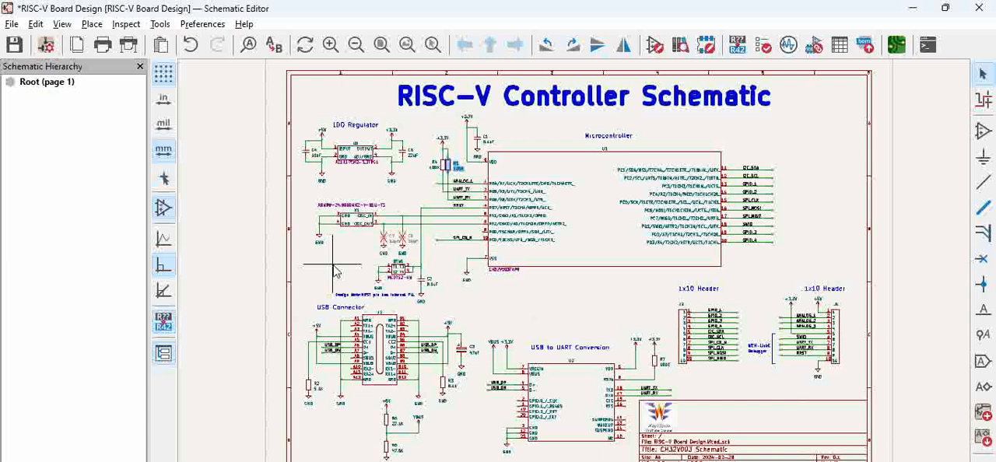
mouse_move(781, 138)
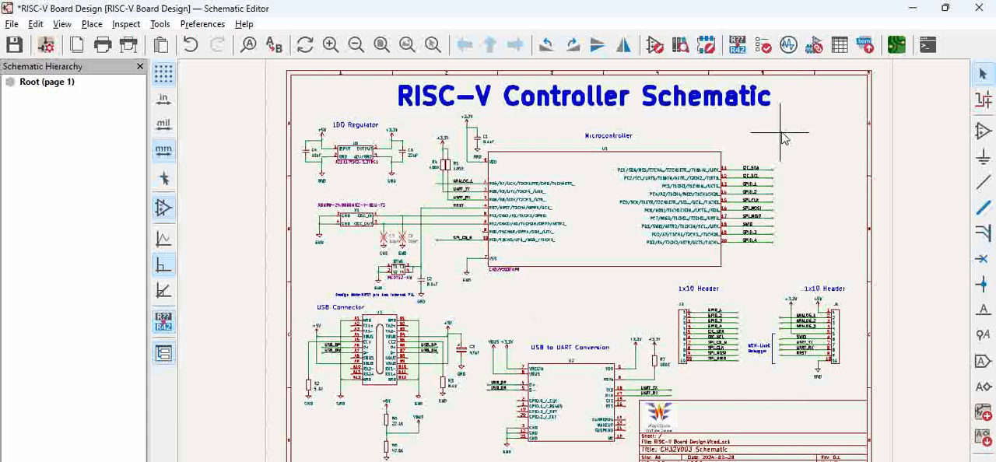
mouse_move(737, 232)
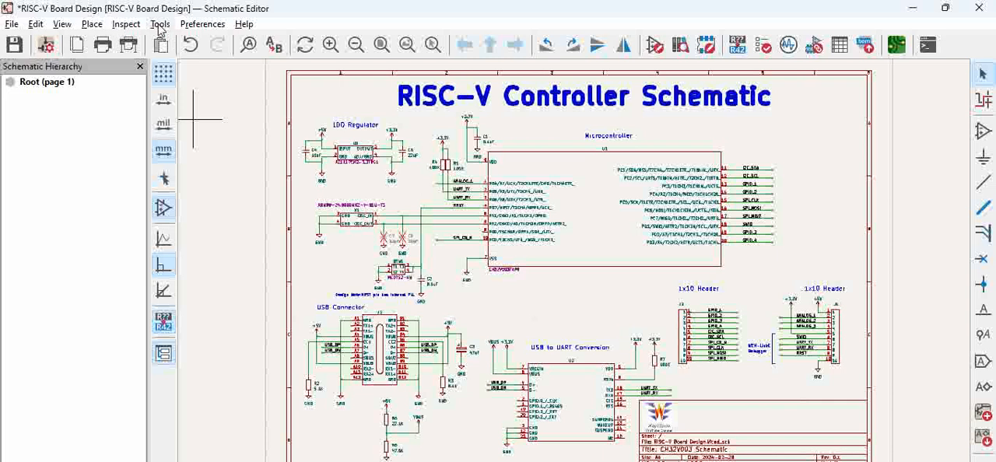
Step: In the Symbol Fields Table, expand and collapse the R1, R4, R7 group and browse its footprints
click(160, 24)
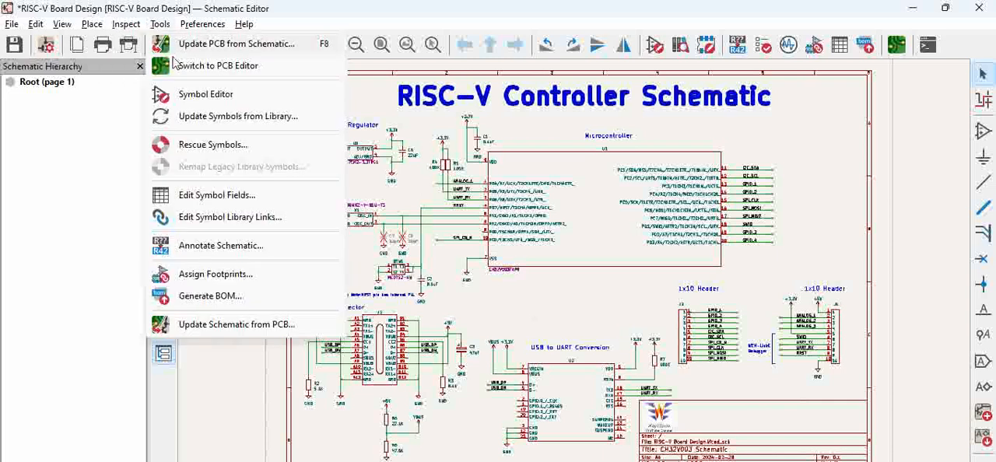
mouse_move(217, 195)
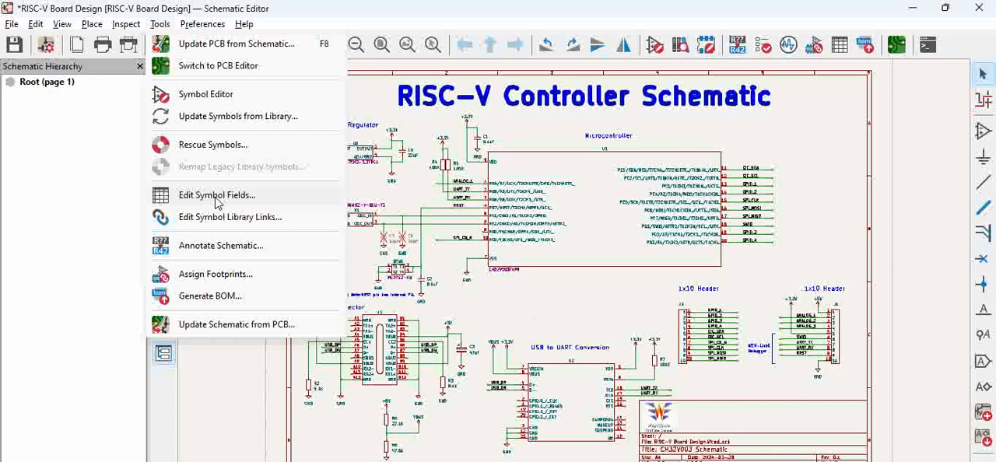
click(216, 194)
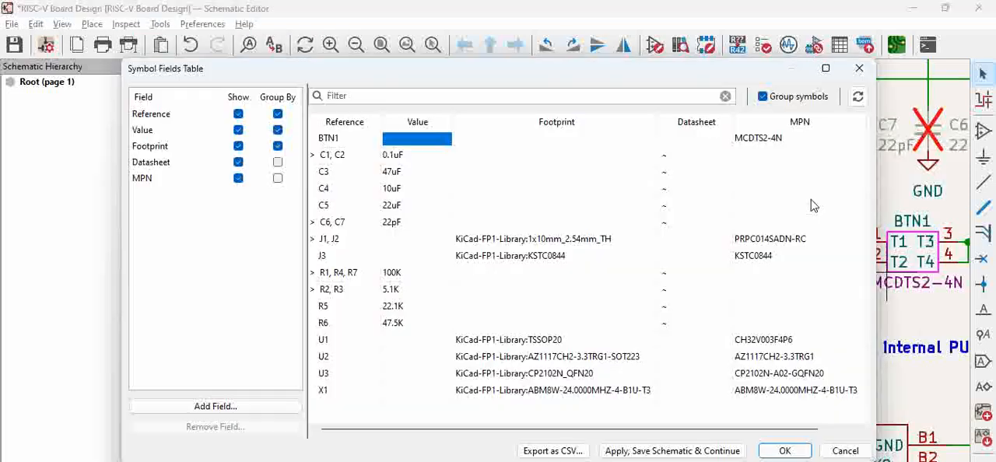
mouse_move(502, 196)
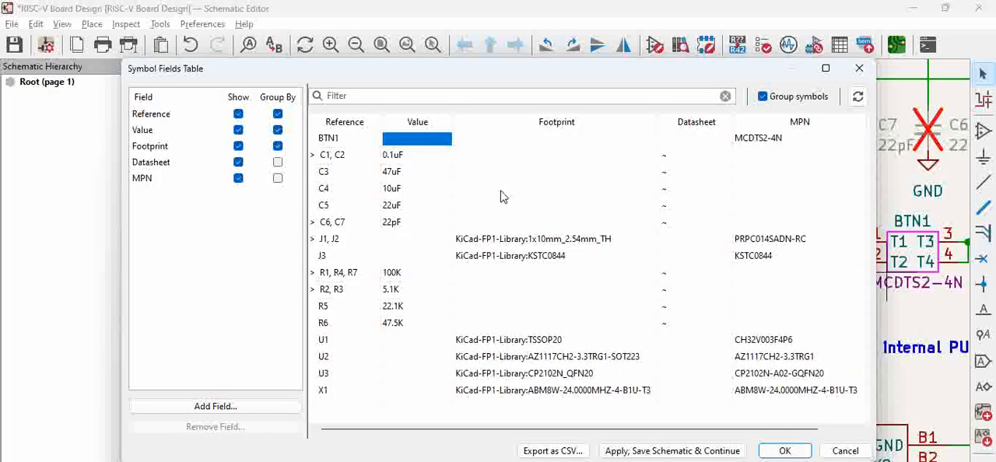
mouse_move(371, 193)
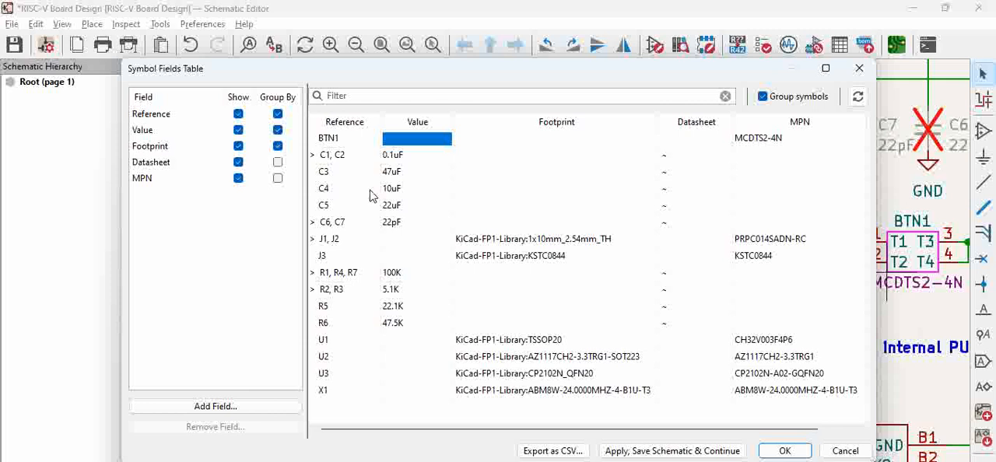
mouse_move(317, 278)
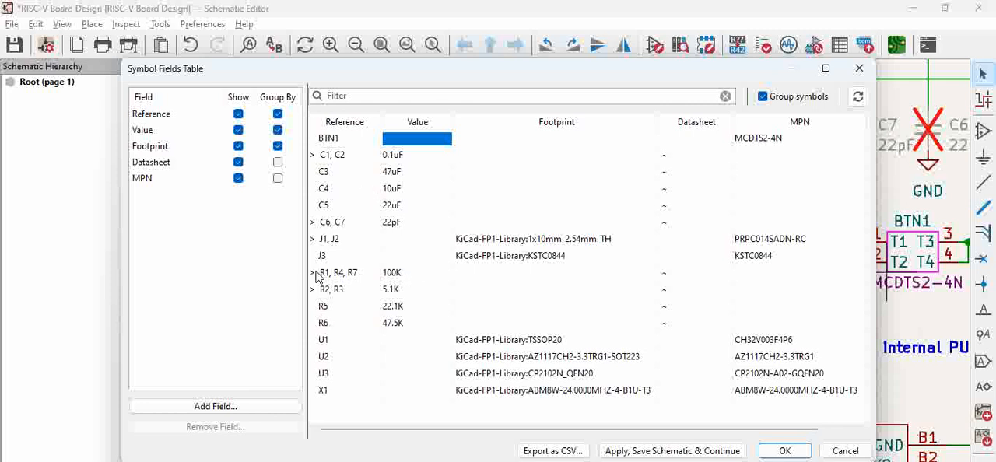
click(313, 273)
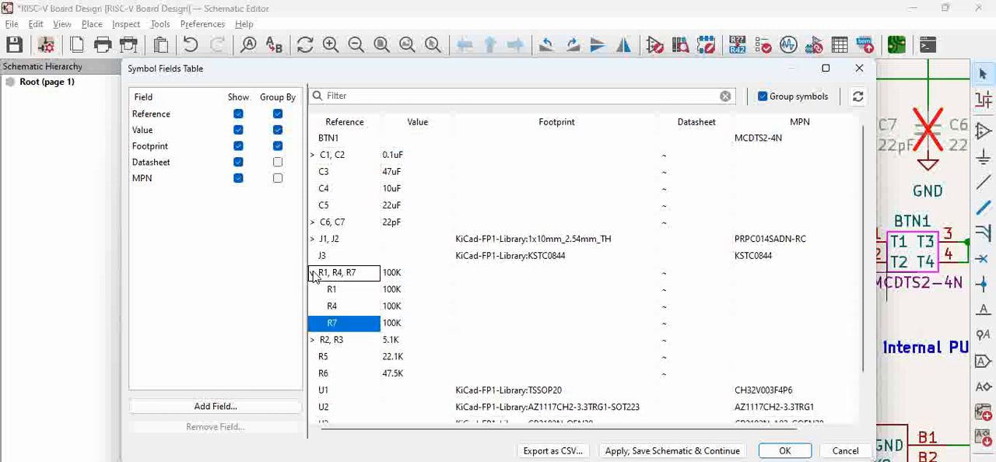
click(312, 272)
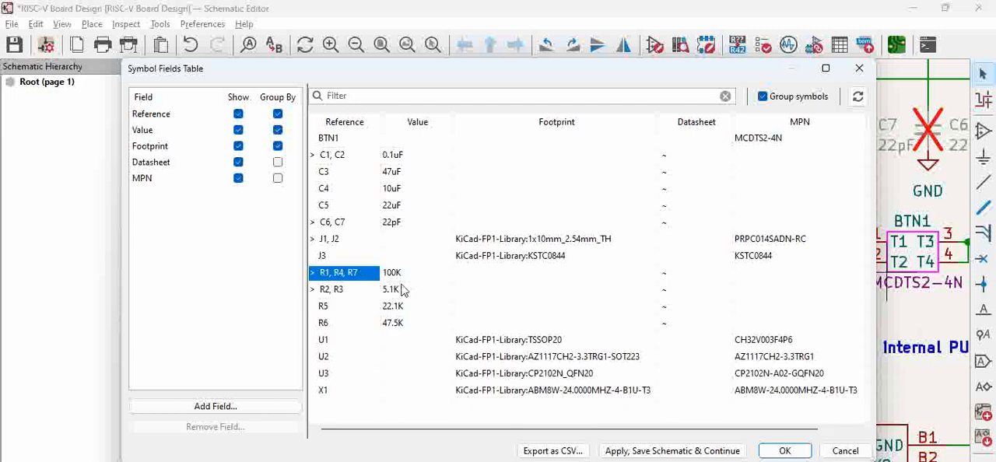
mouse_move(399, 280)
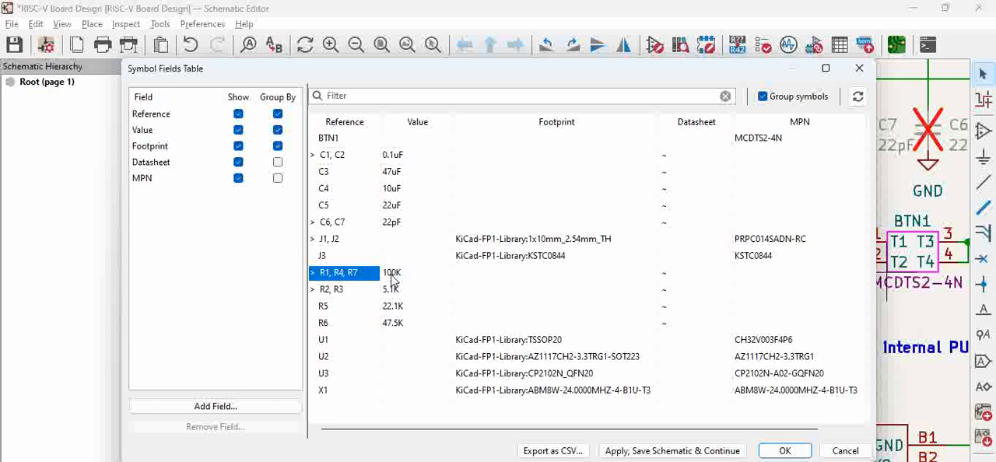
mouse_move(428, 286)
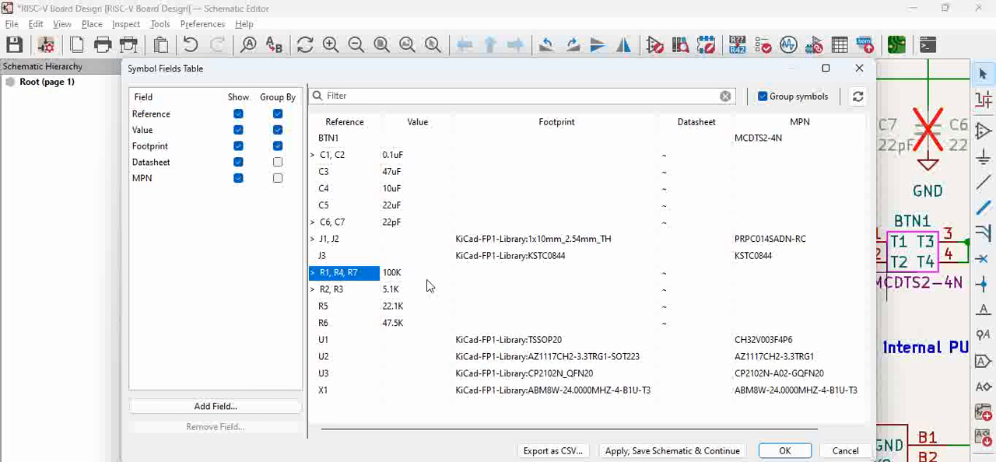
mouse_move(448, 284)
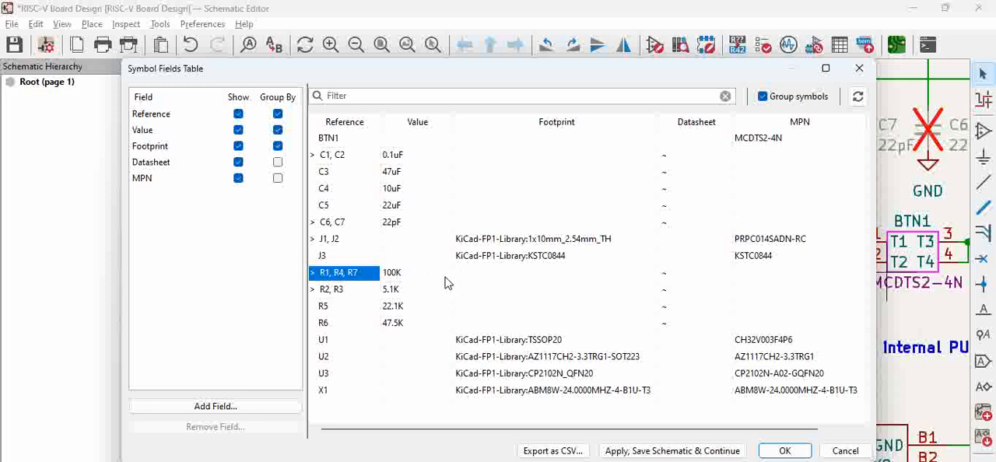
mouse_move(367, 283)
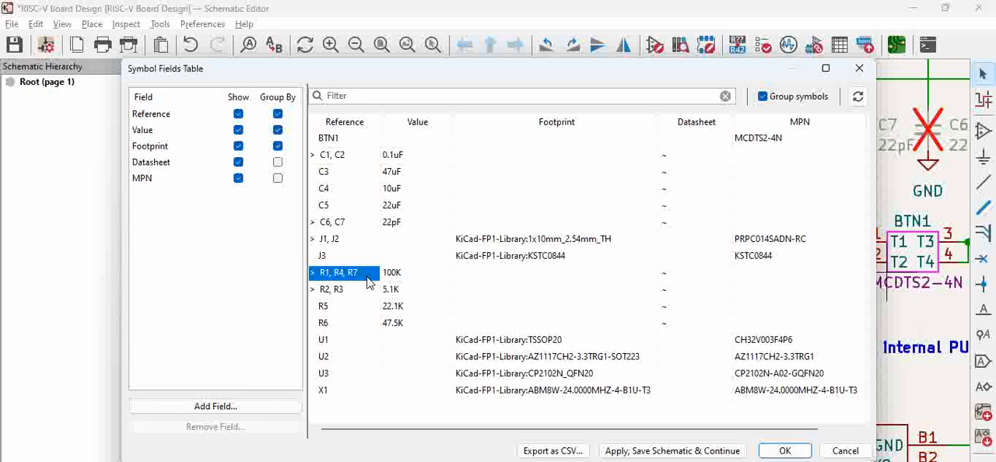
mouse_move(399, 283)
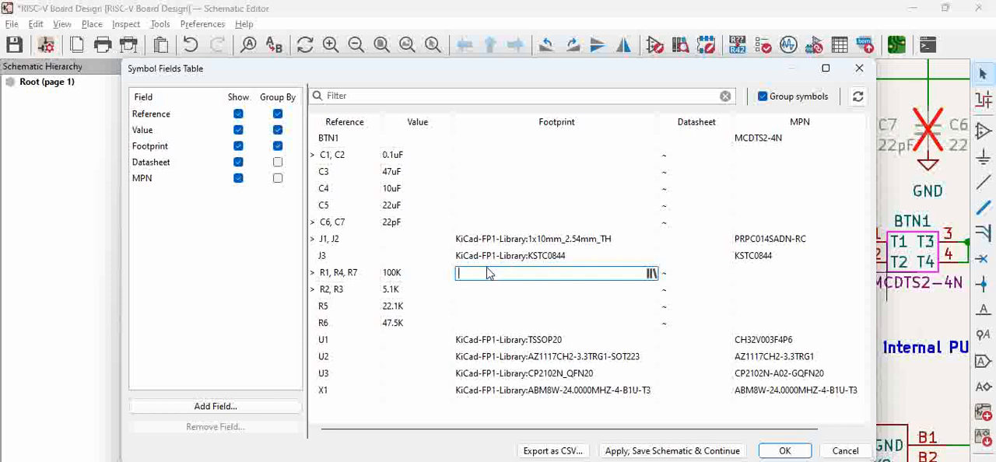
click(652, 272)
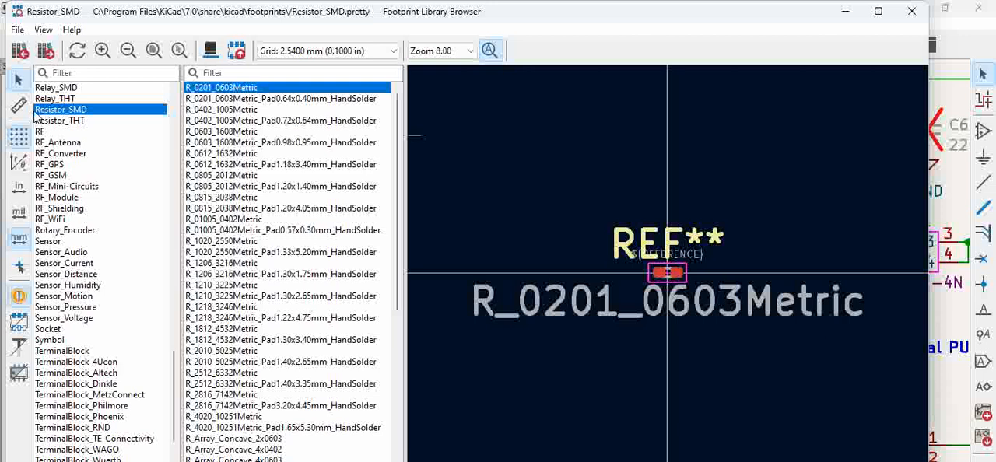
mouse_move(76, 226)
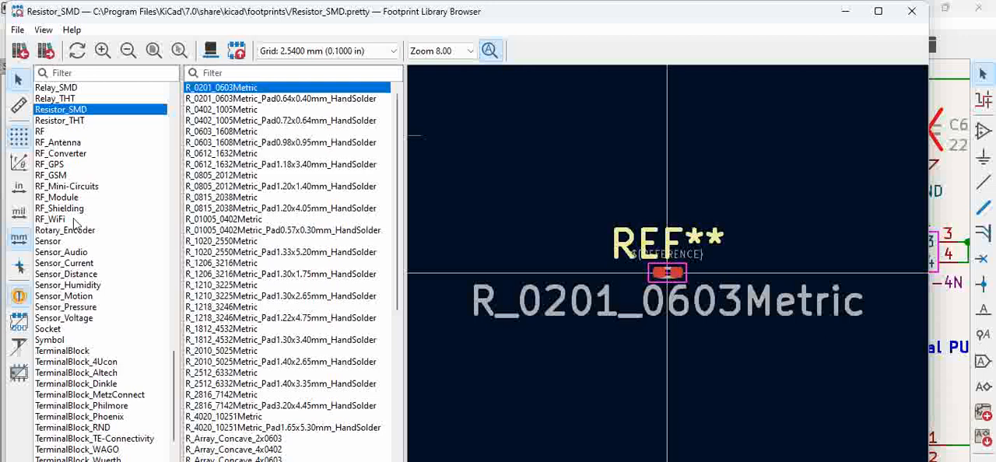
mouse_move(280, 125)
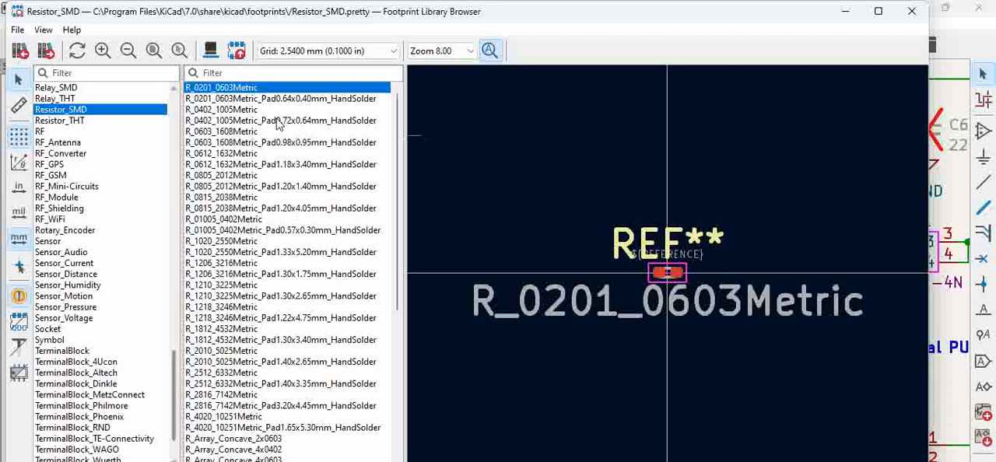
mouse_move(247, 138)
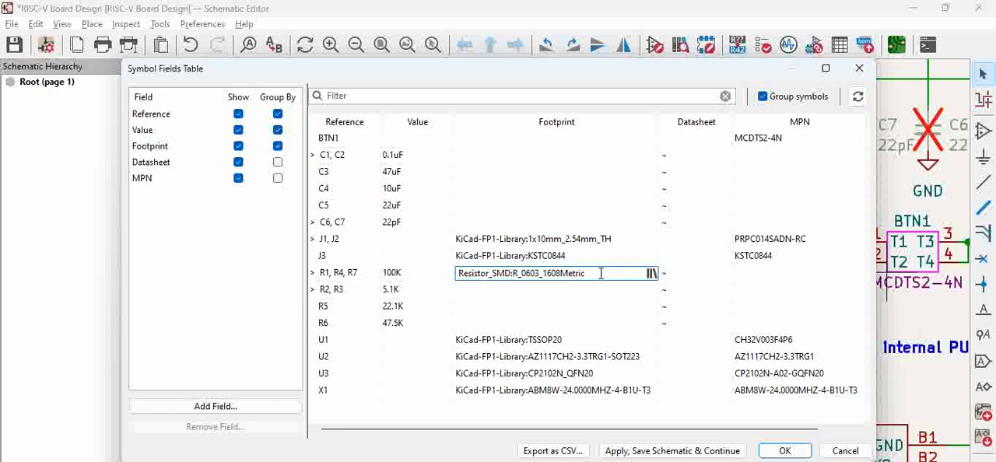
Step: Commit the R1, R4, R7 footprint and enter Resistor_SMD:R_0603_1608Metric for the remaining rows
click(556, 289)
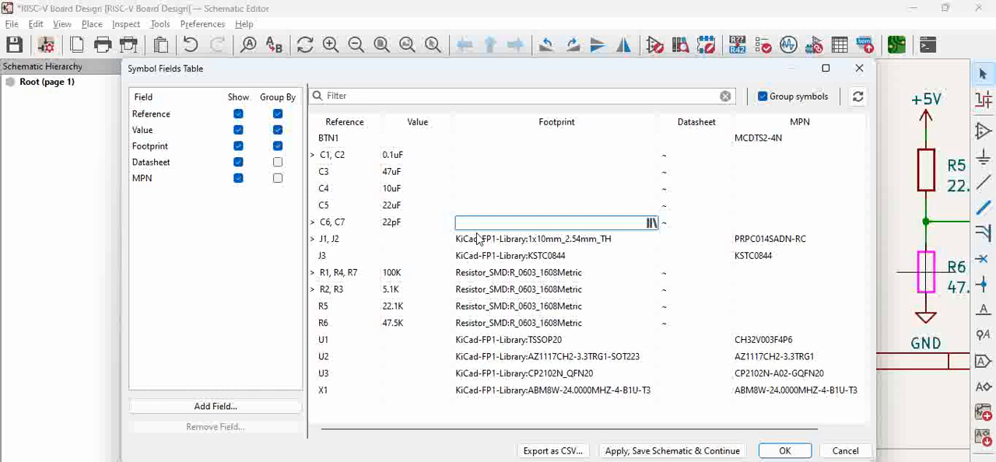
text(Resistor_SMD:R_0603_1608Metric)
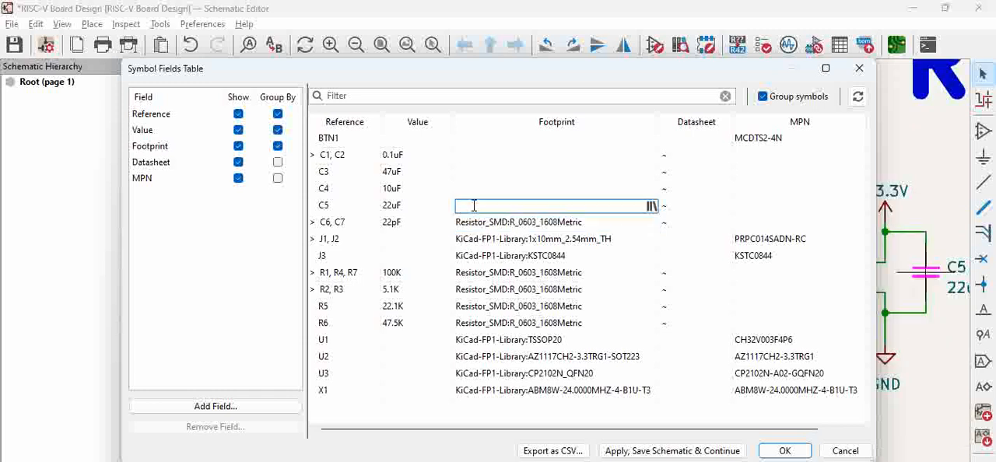
text(Resistor_SMD:R_0603_1608Metric)
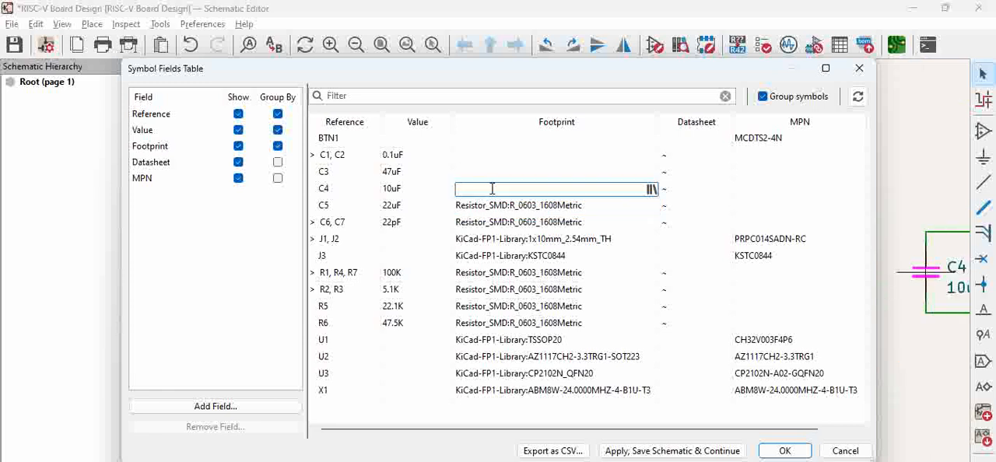
text(Resistor_SMD:R_0603_1608Metric)
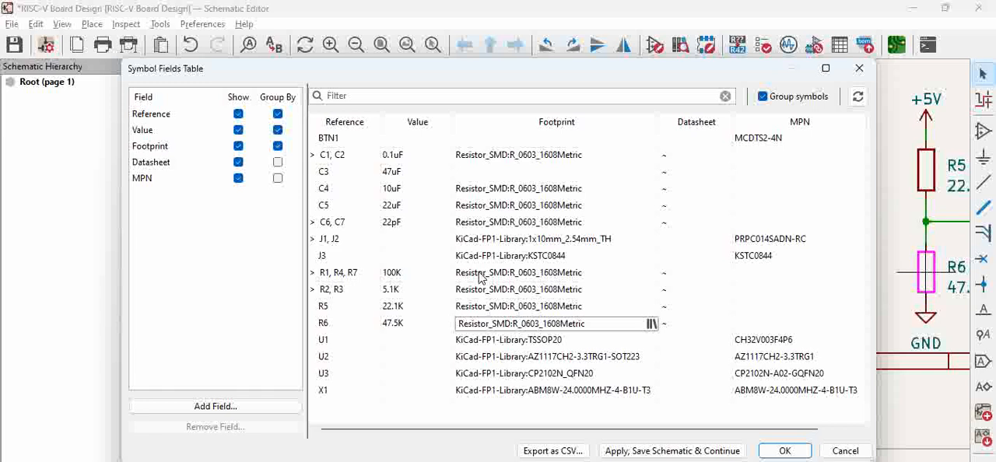
mouse_move(475, 279)
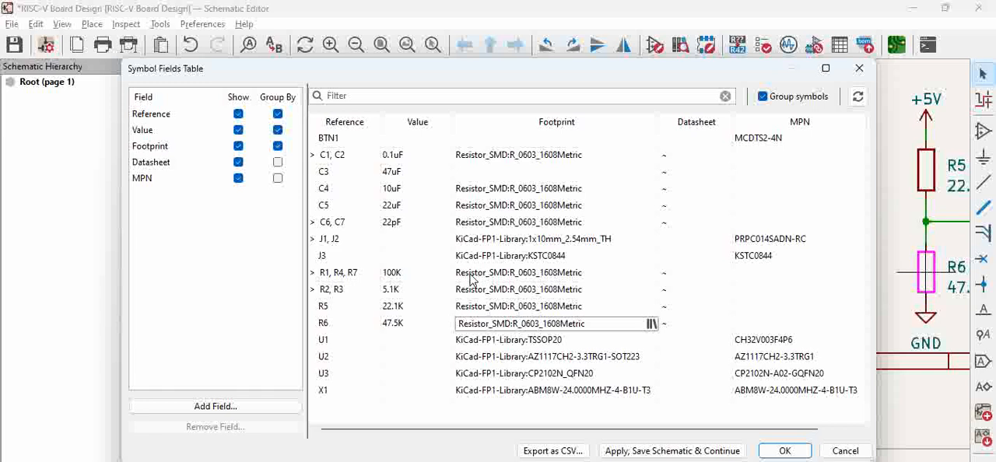
mouse_move(545, 330)
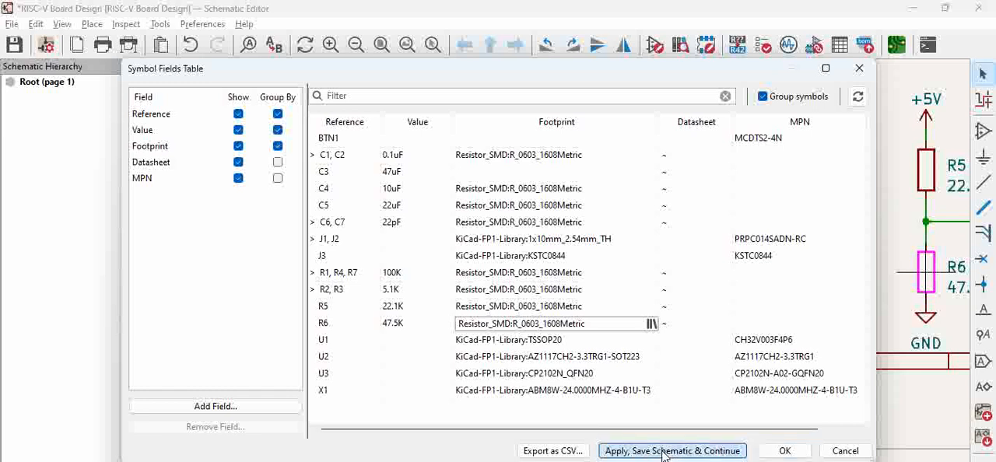
Step: Apply and save the footprint changes, then close the Symbol Fields Table
click(671, 451)
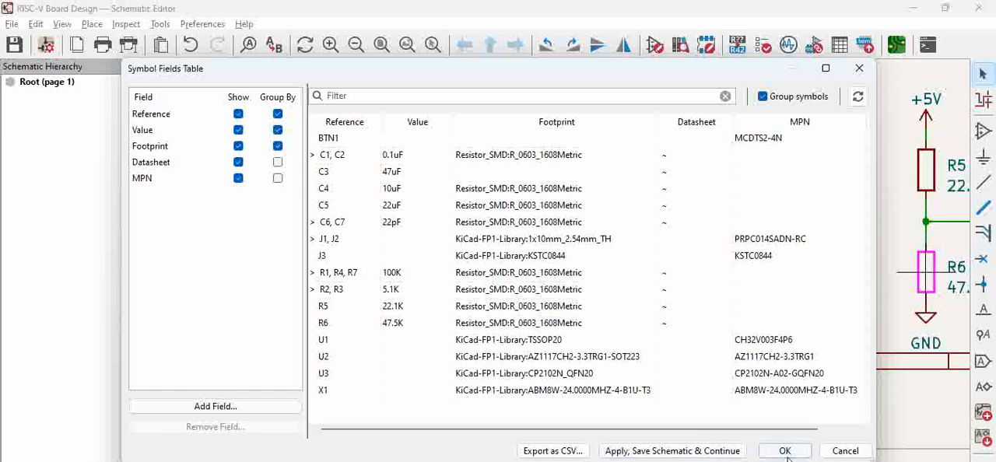
click(784, 450)
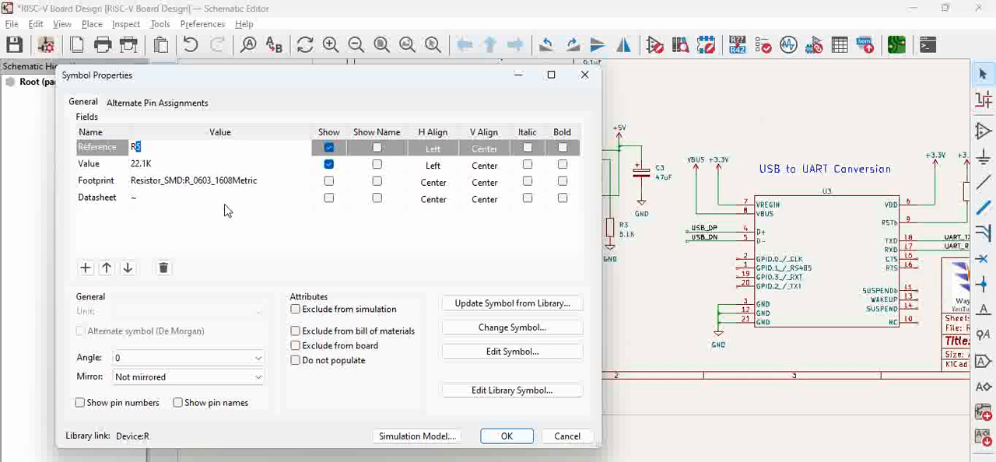
mouse_move(200, 205)
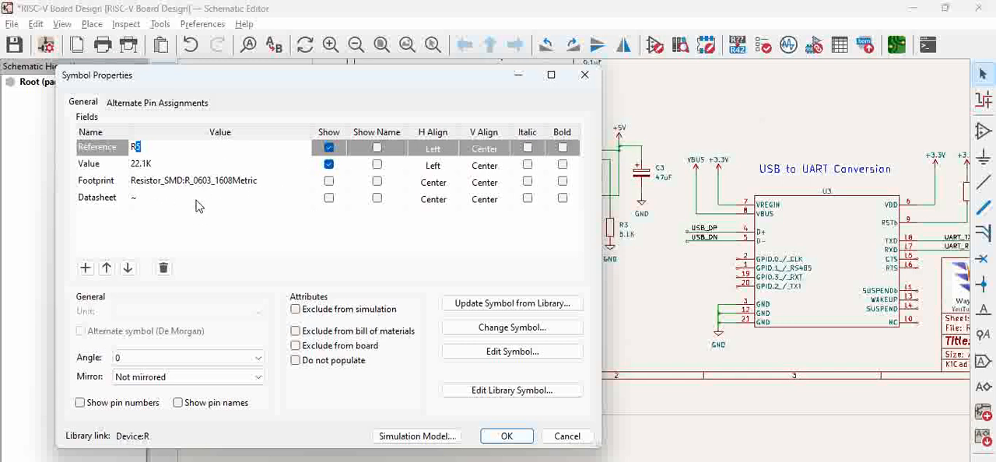
mouse_move(183, 185)
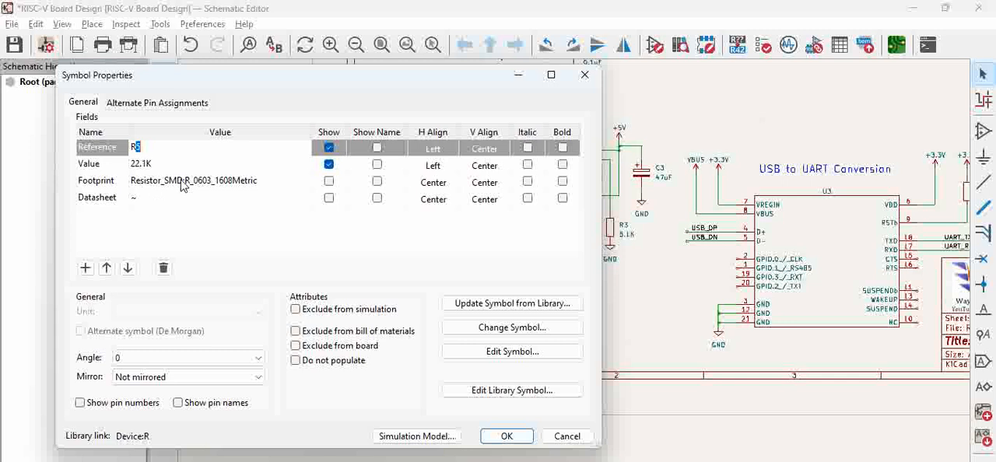